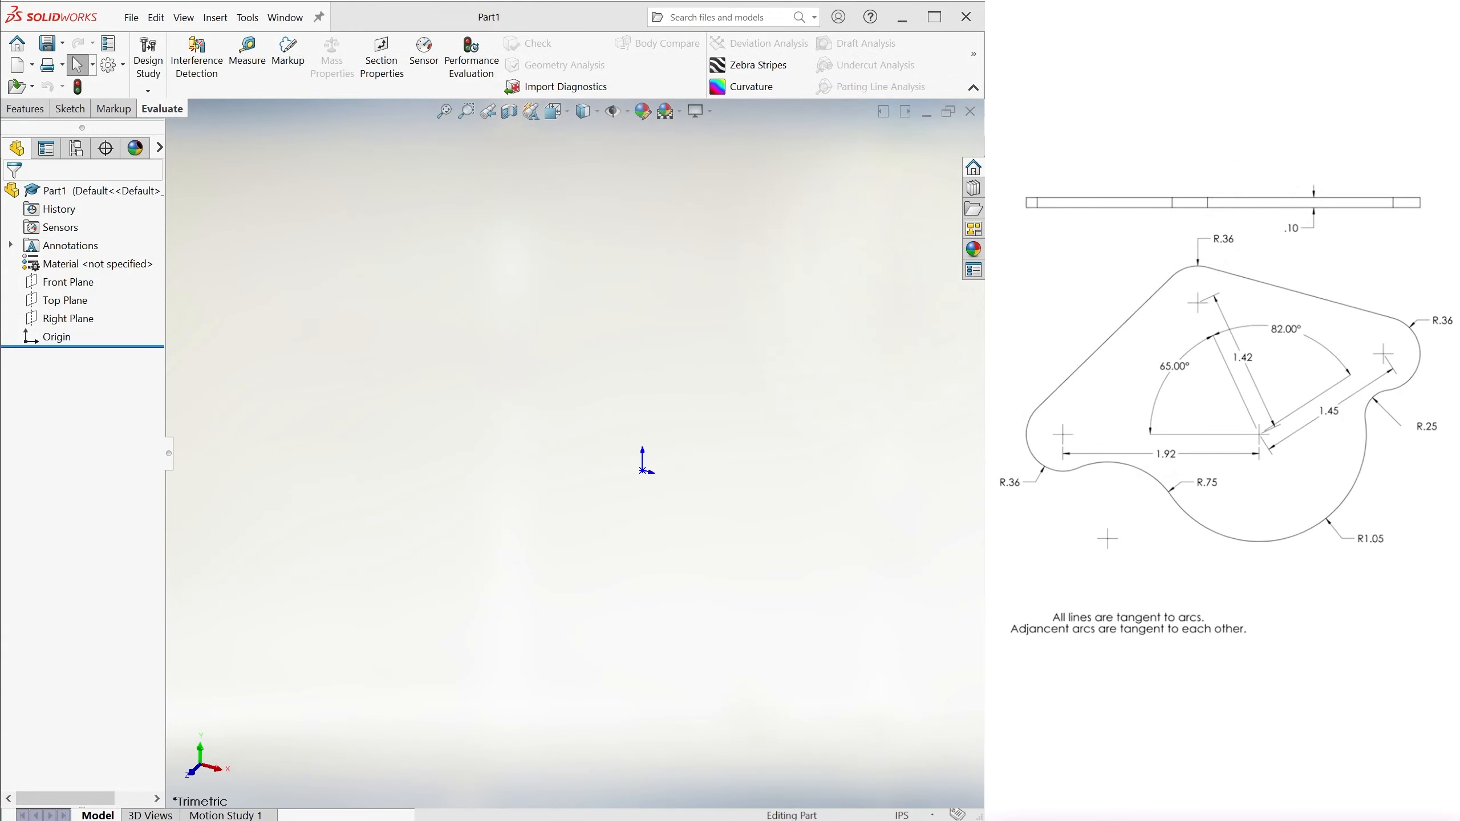
Switch the CommandManager to the Sketch tab for the new empty part.
{"action": "left_click", "coordinate": [69, 109]}
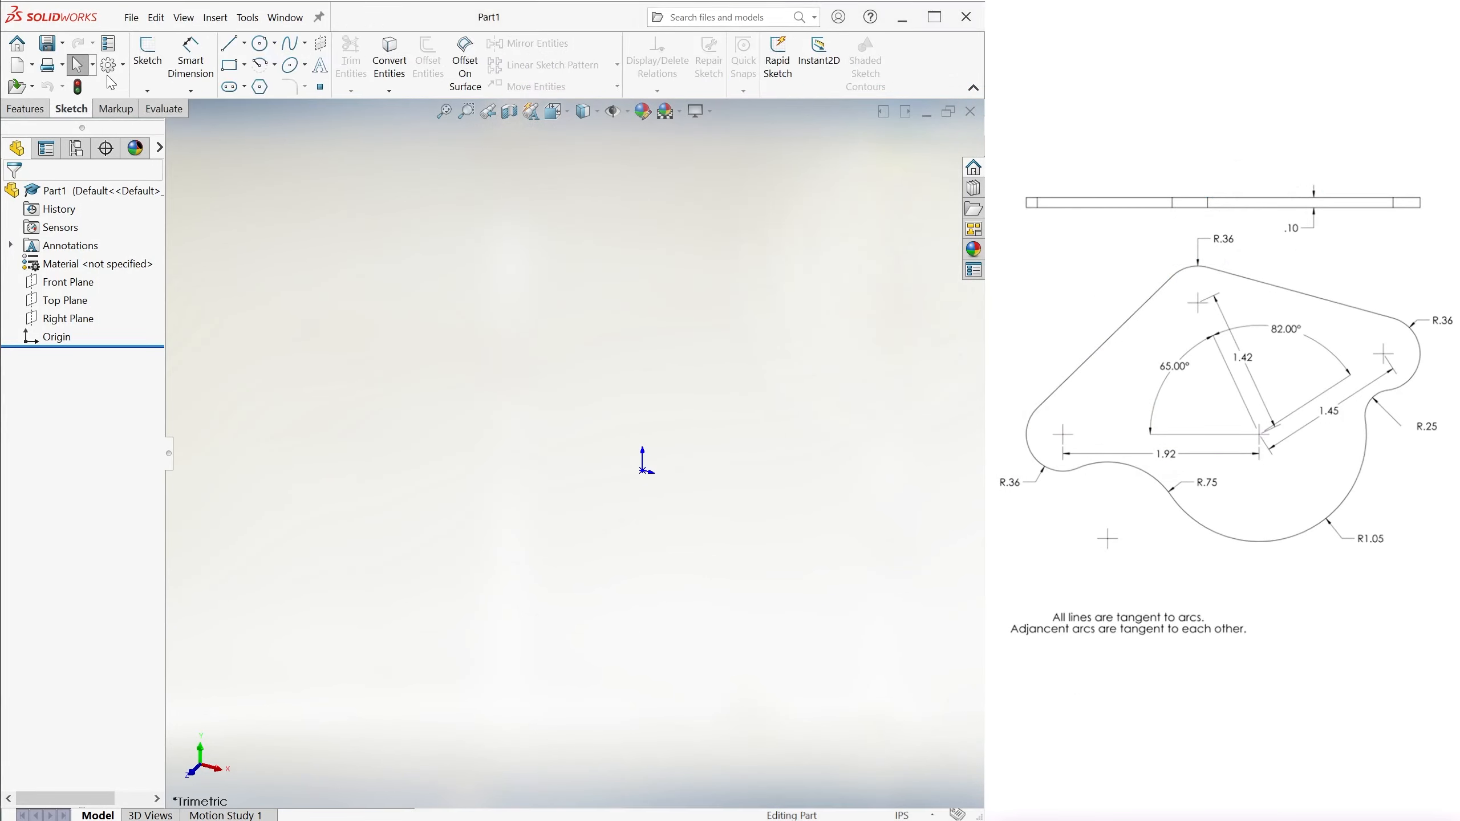
On the Front Plane, sketch six circles with diameters 2.10, 1.50, .50 and three .72.
{"action": "left_click", "coordinate": [146, 56]}
{"action": "type", "text": "1.5"}
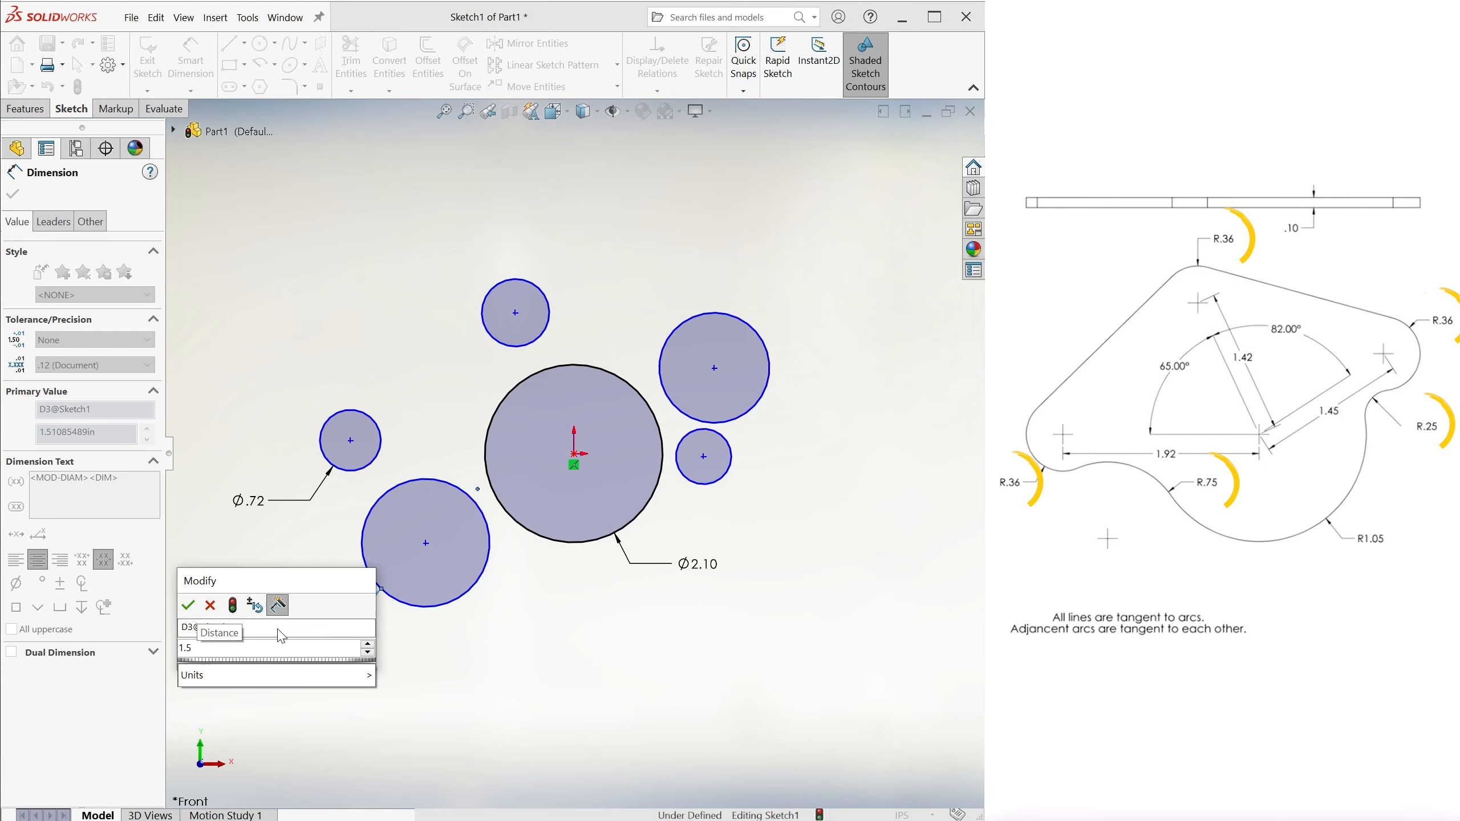
{"action": "left_click", "coordinate": [187, 605]}
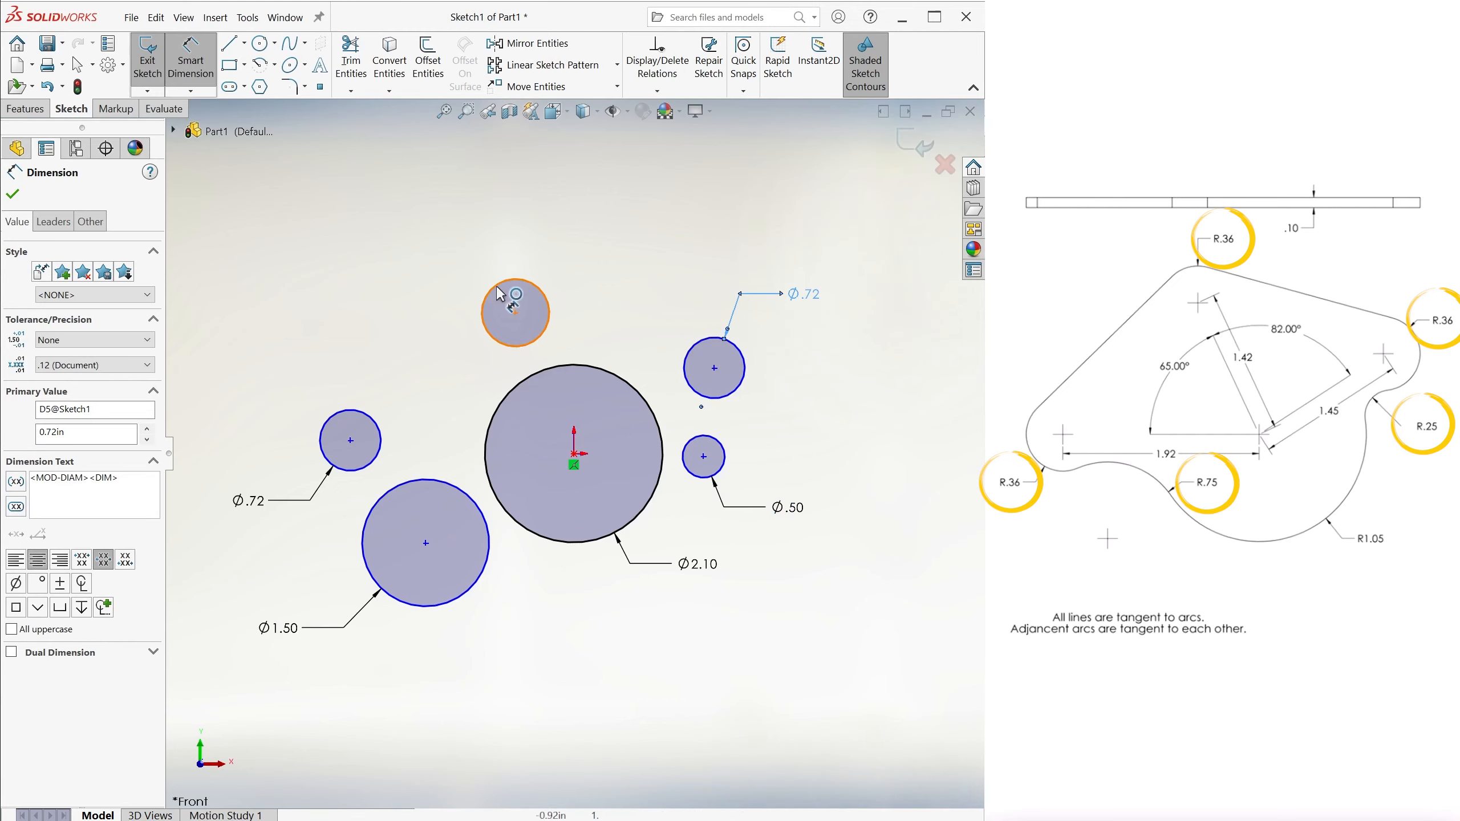
{"action": "left_click", "coordinate": [349, 441]}
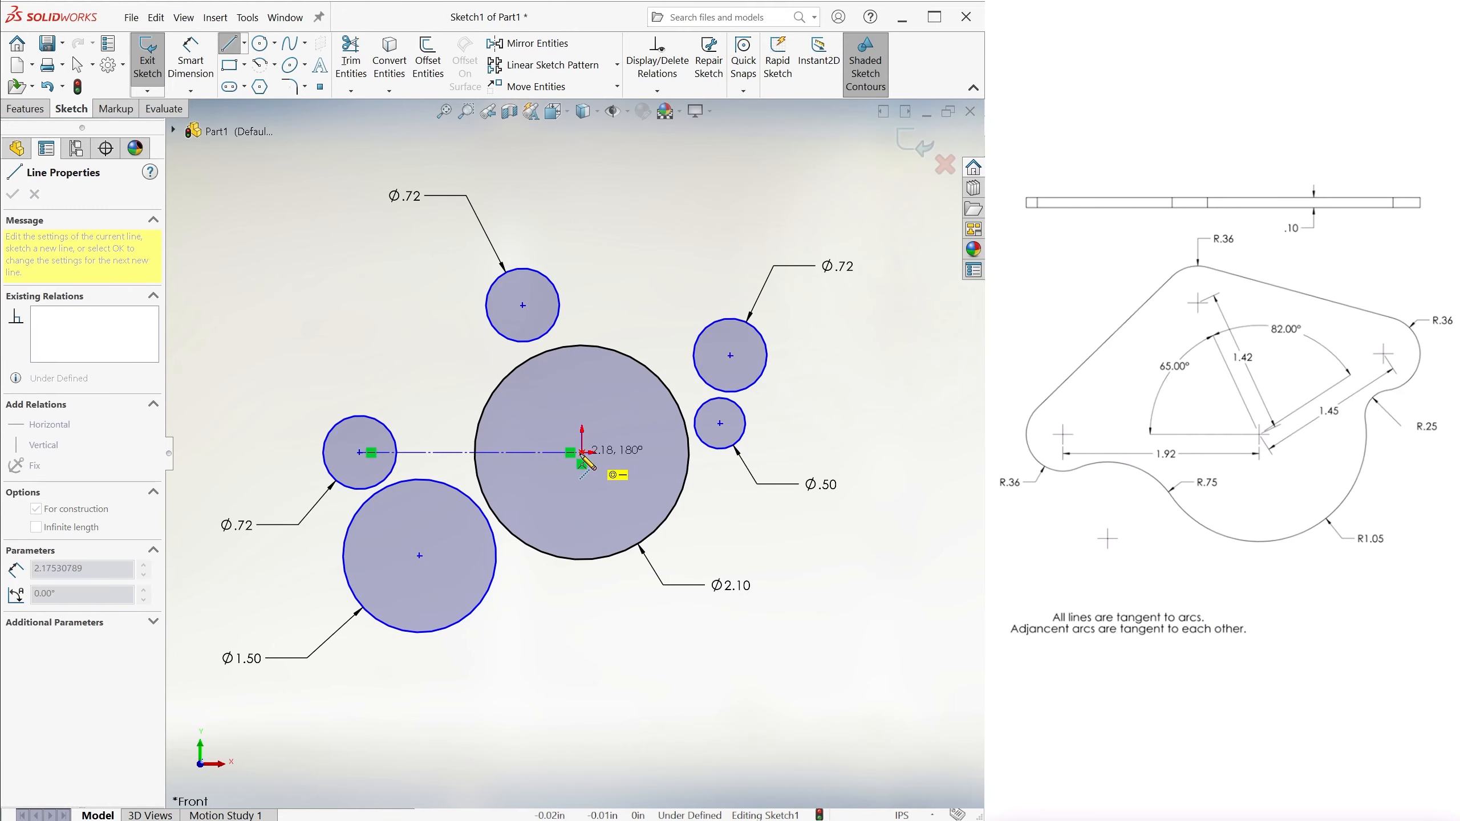
Position circle centres with construction lines 1.92, 1.42, 1.45 and angles 65° and 82°.
{"action": "left_click", "coordinate": [191, 58]}
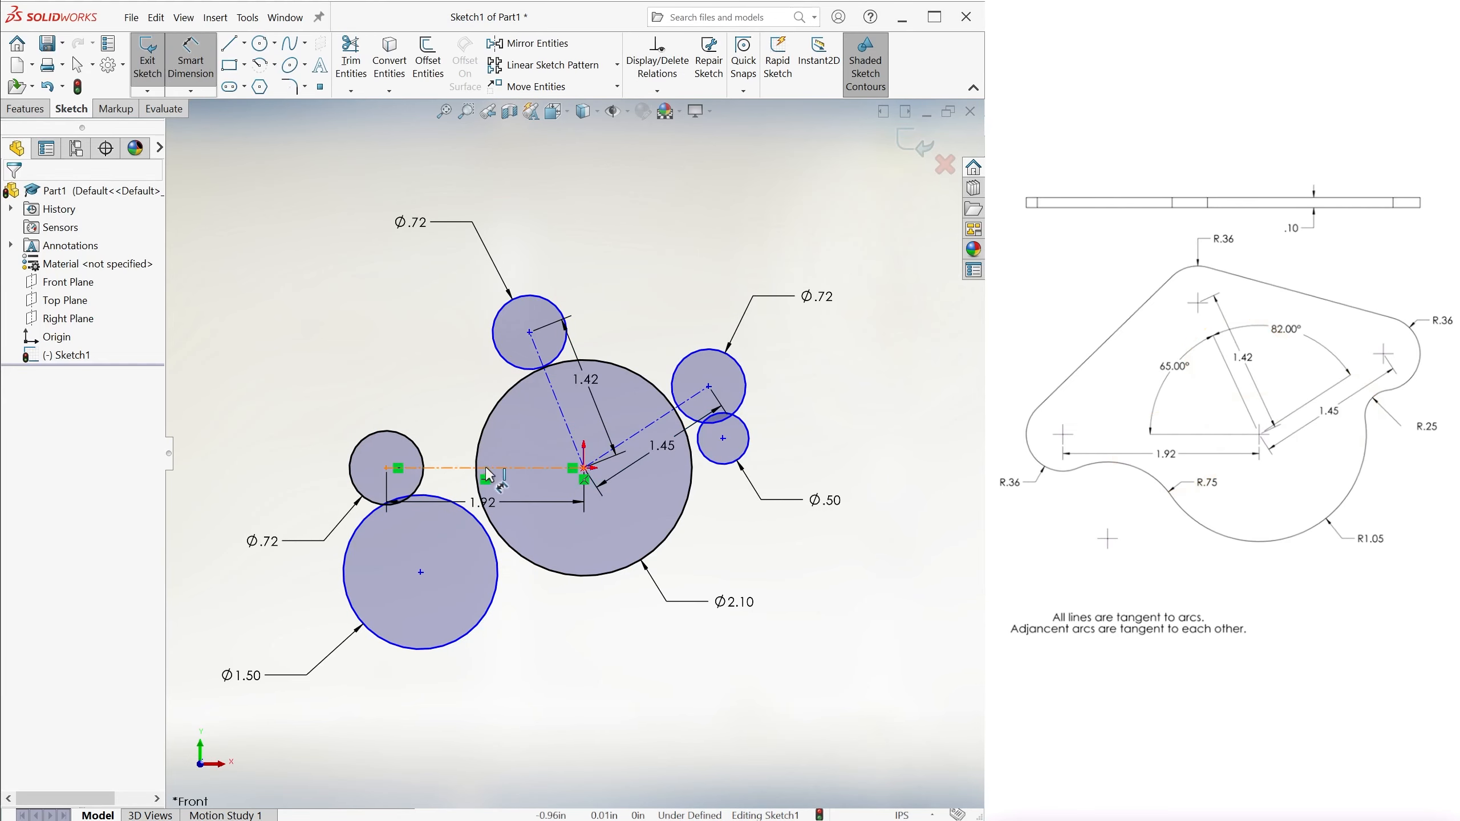
{"action": "left_click", "coordinate": [574, 386]}
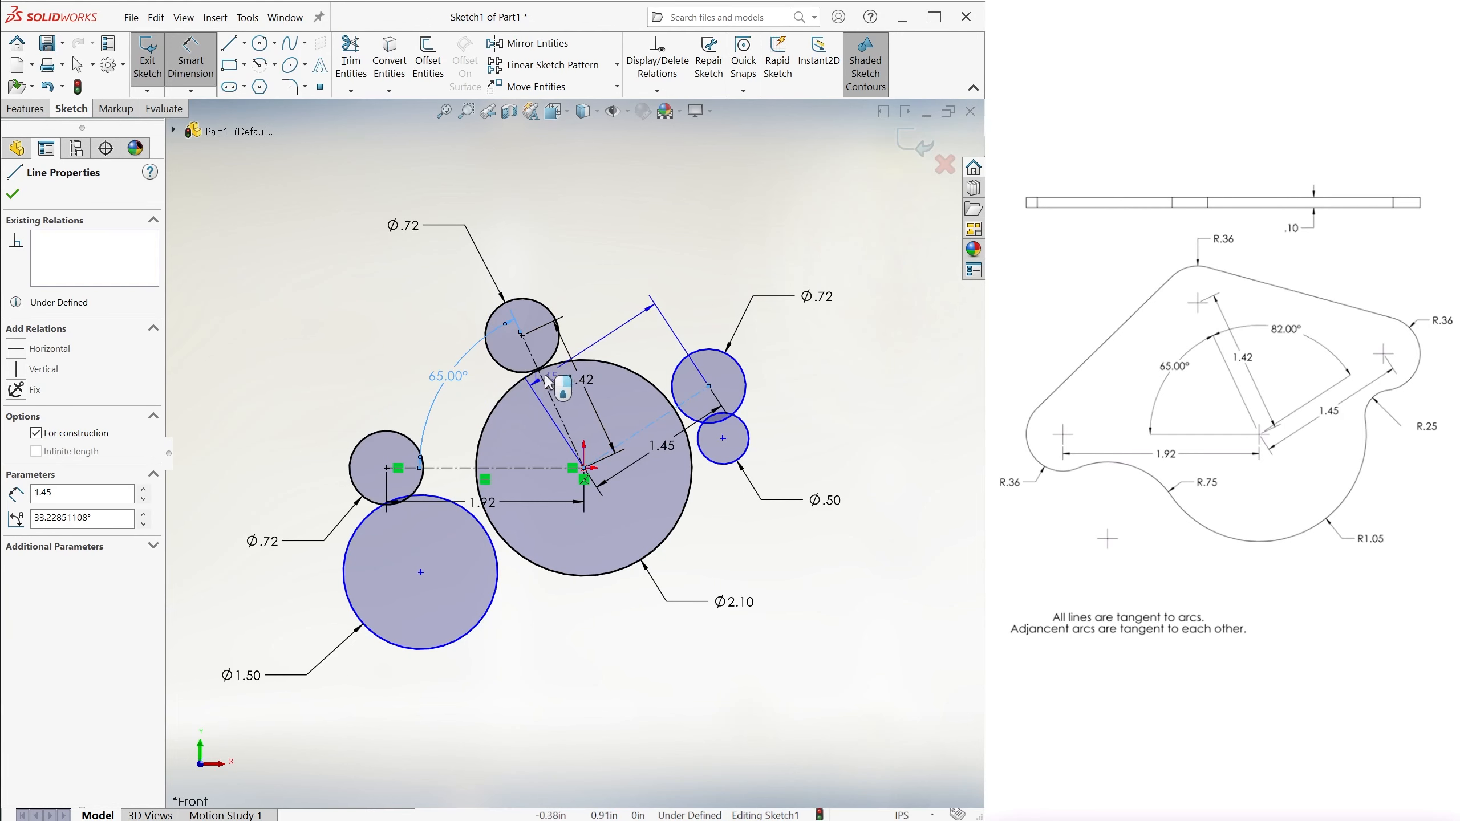
{"action": "left_click", "coordinate": [13, 194]}
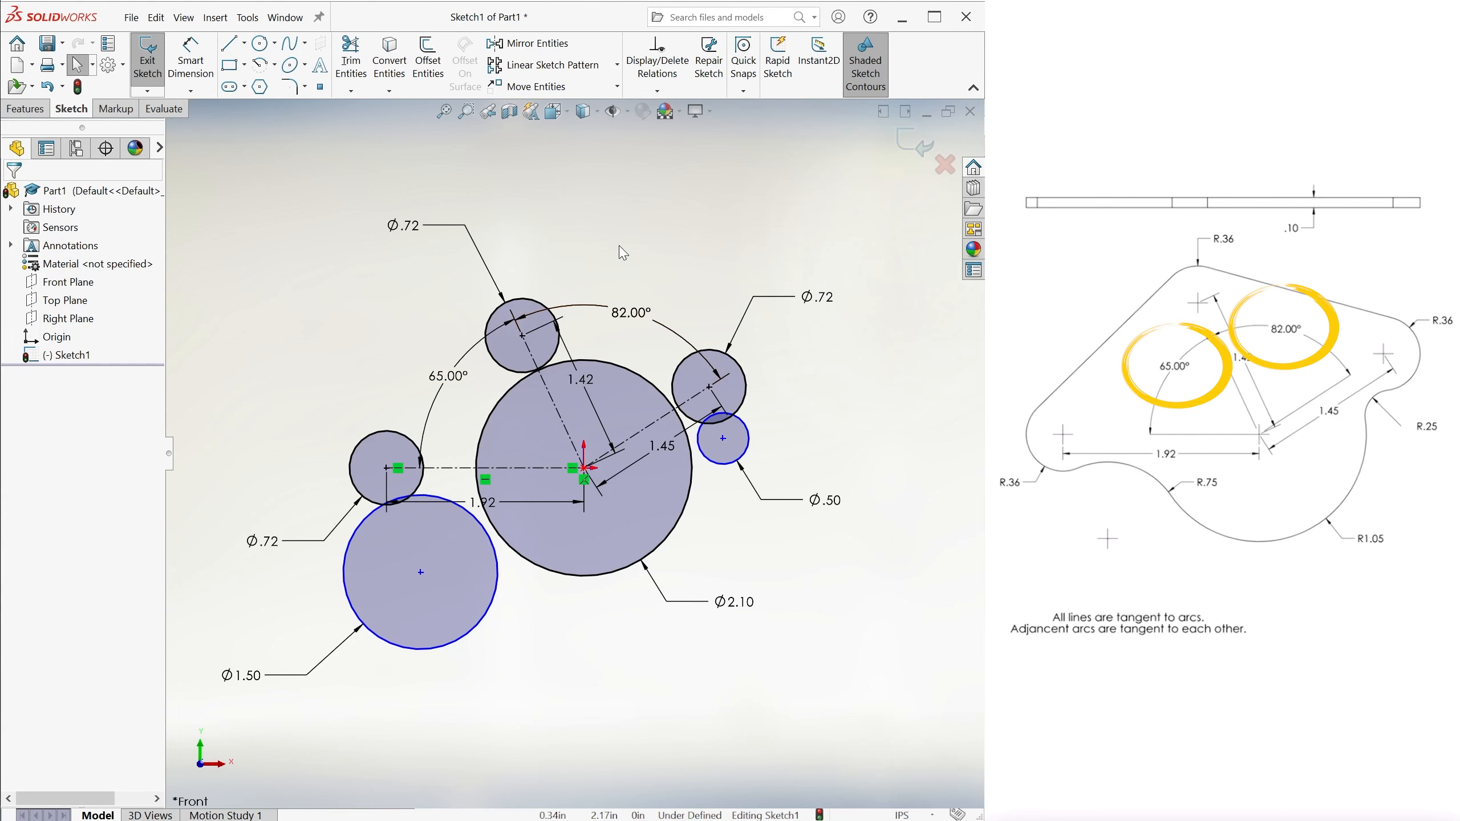
Join circles with tangent lines, trim the outline, extrude to .10, and apply 1060 Alloy.
{"action": "left_click", "coordinate": [229, 43]}
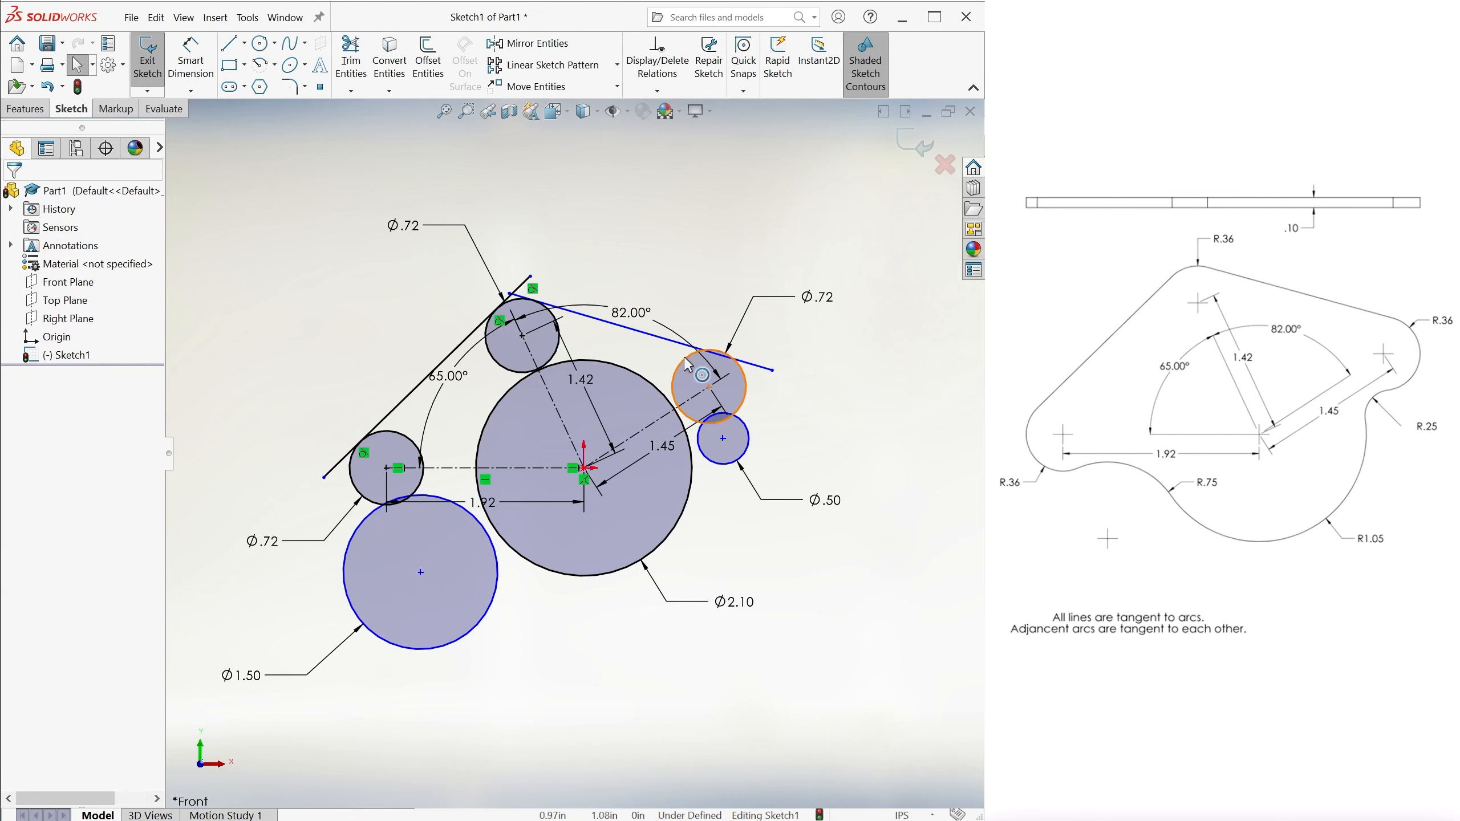
{"action": "left_click", "coordinate": [383, 467]}
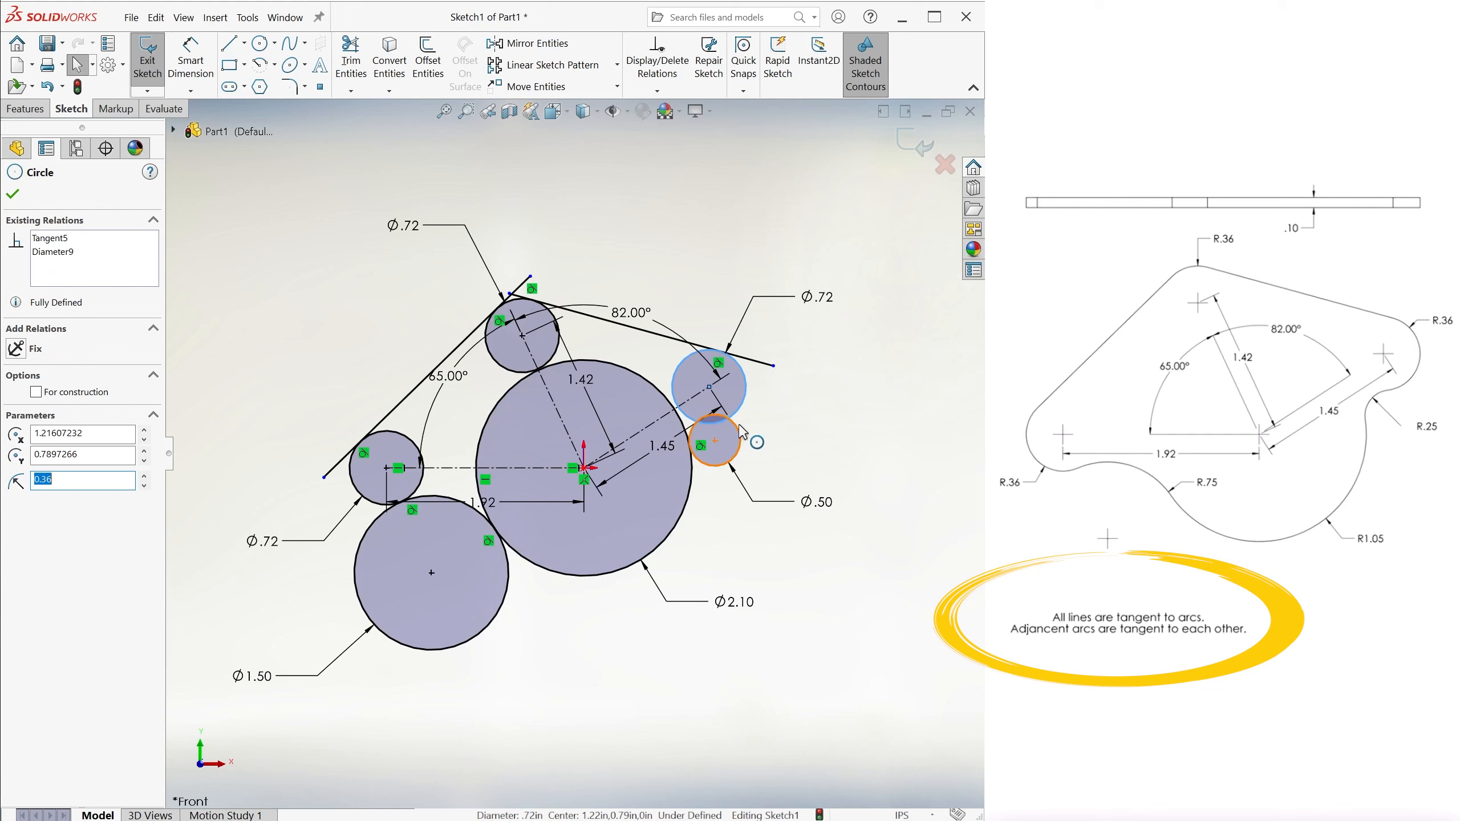
{"action": "left_click", "coordinate": [352, 58]}
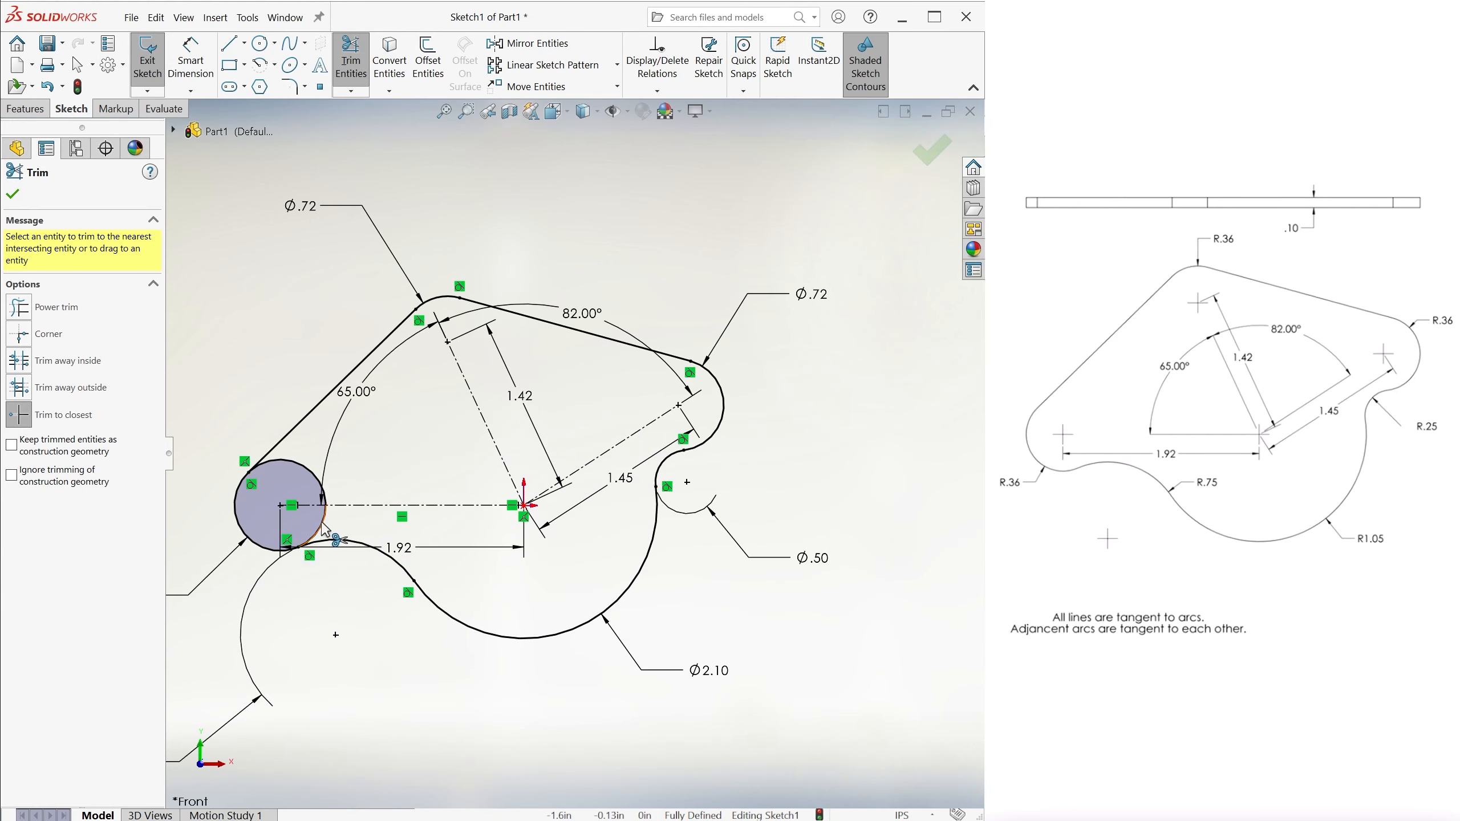
{"action": "left_click", "coordinate": [928, 150]}
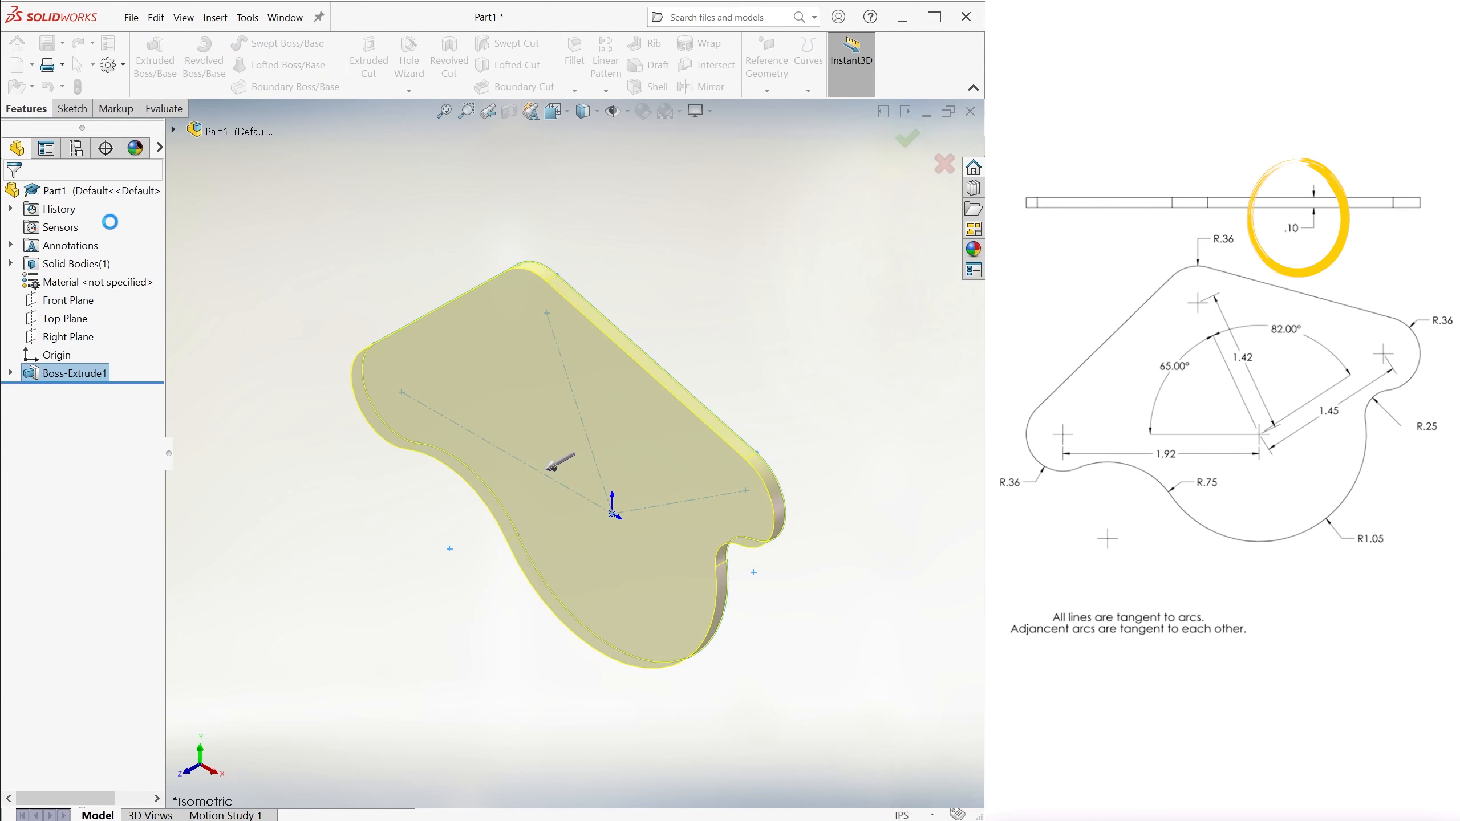
{"action": "right_click", "coordinate": [90, 281]}
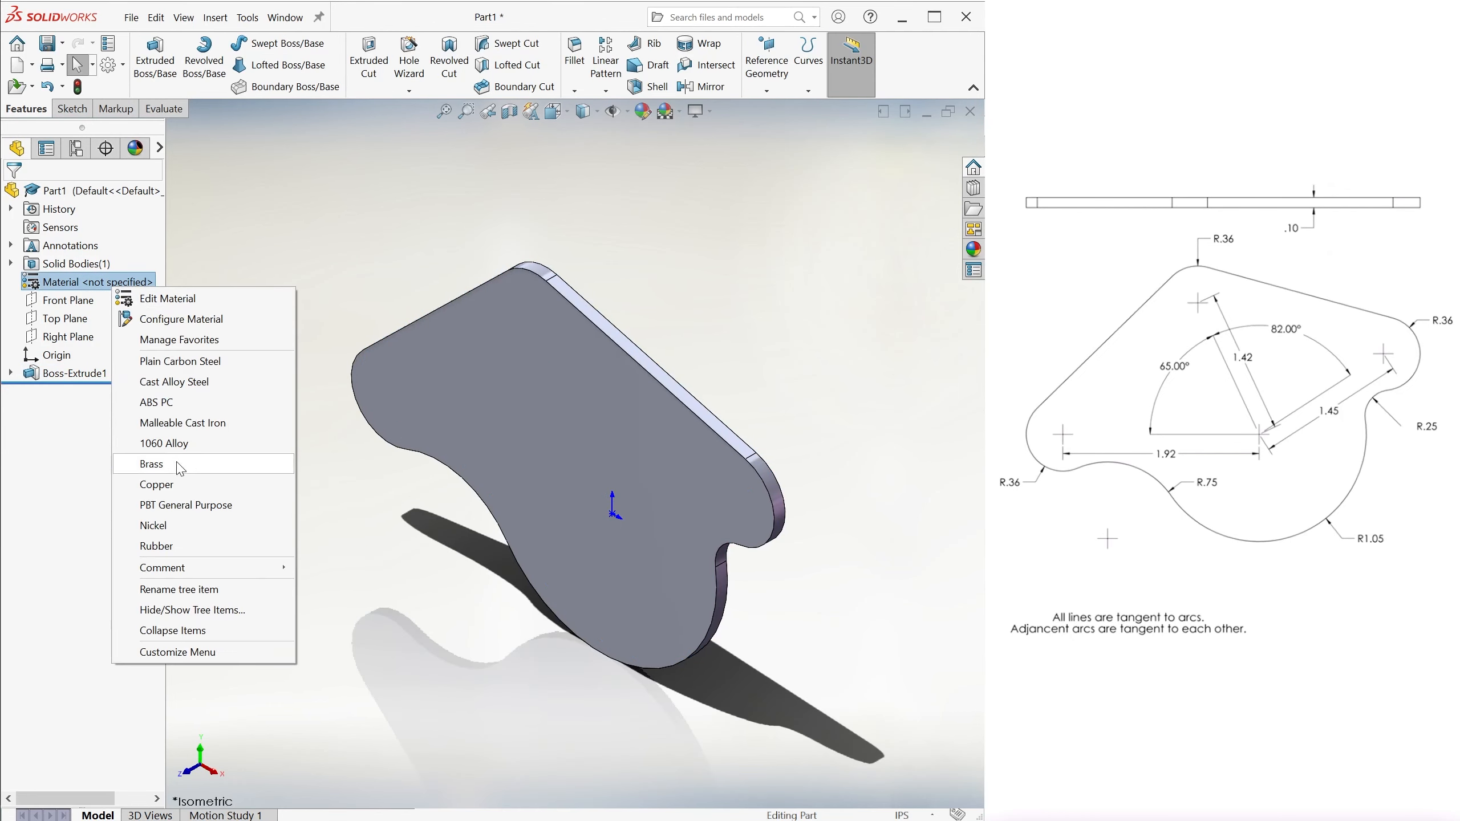
{"action": "left_click", "coordinate": [163, 443]}
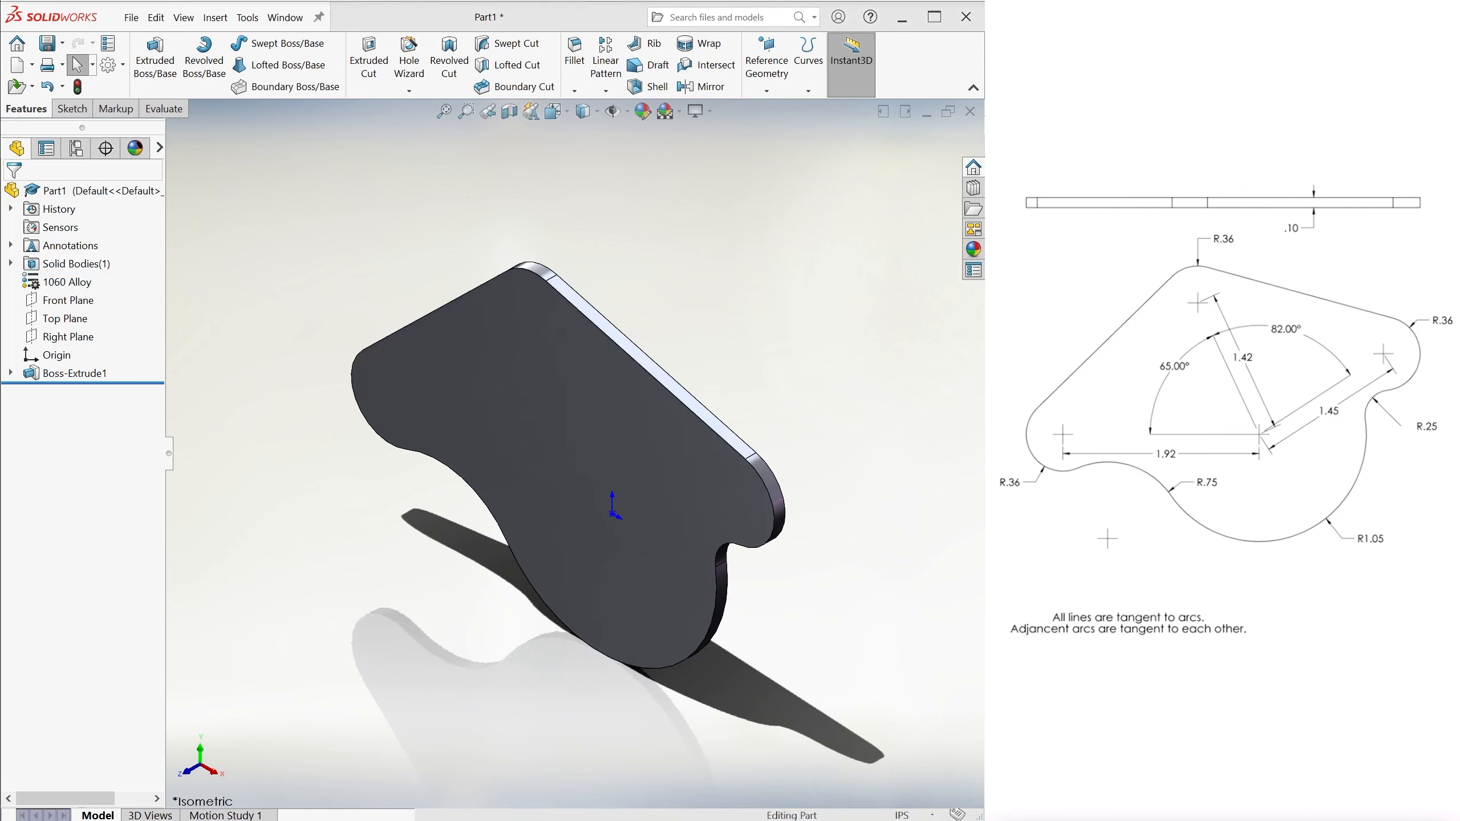